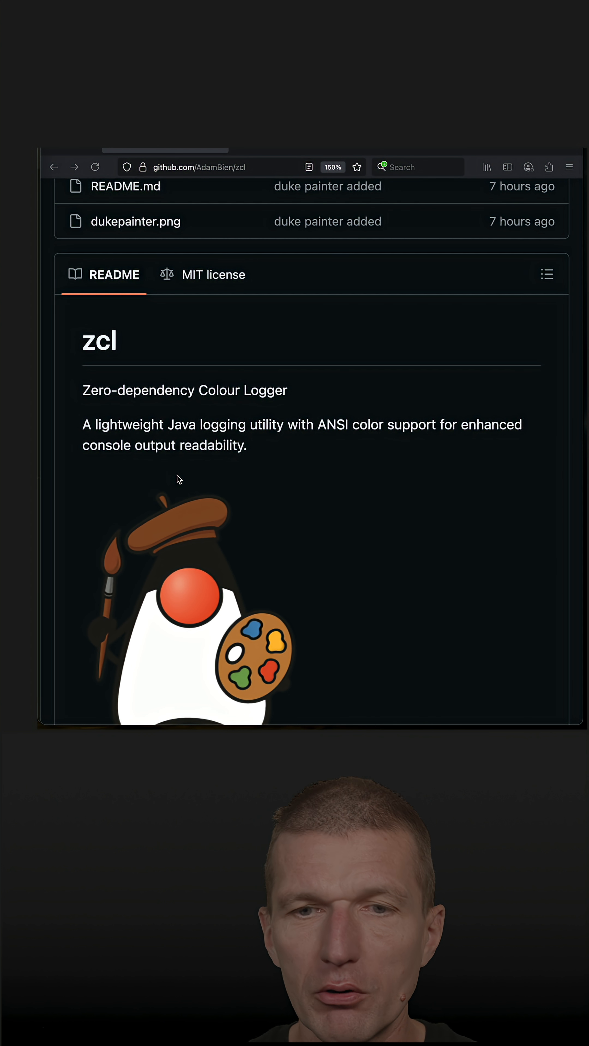
Scroll through the Log enum's colour levels in Log.java, then bring up App.java
{"action": "scroll", "scroll_direction": "down", "scroll_amount": 3}
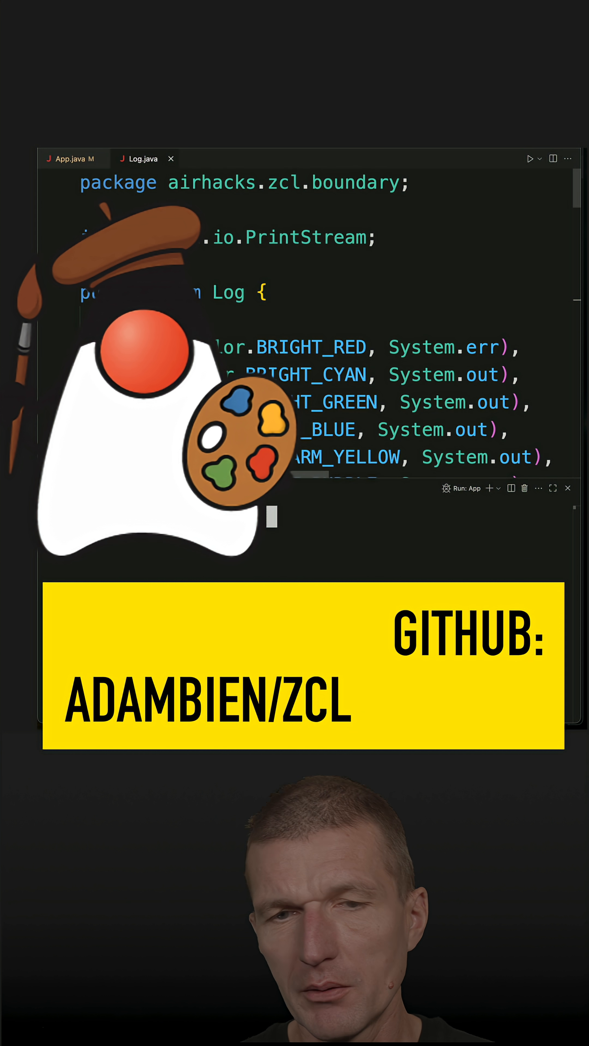
{"action": "type", "text": "git re"}
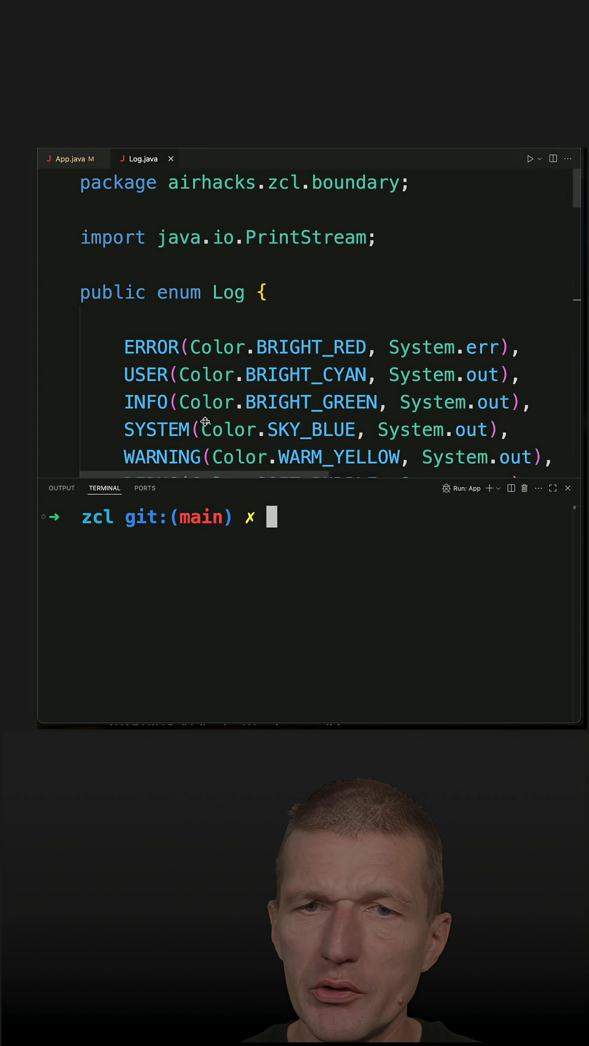
{"action": "left_click_drag", "start_coordinate": [124, 347], "coordinate": [202, 401]}
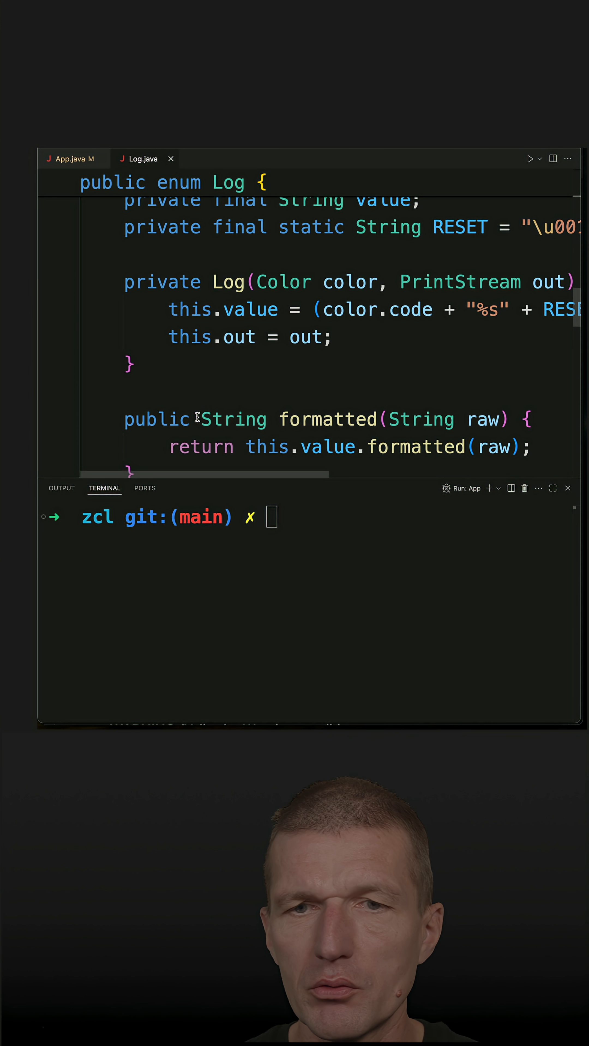
{"action": "scroll", "scroll_direction": "down", "scroll_amount": 3}
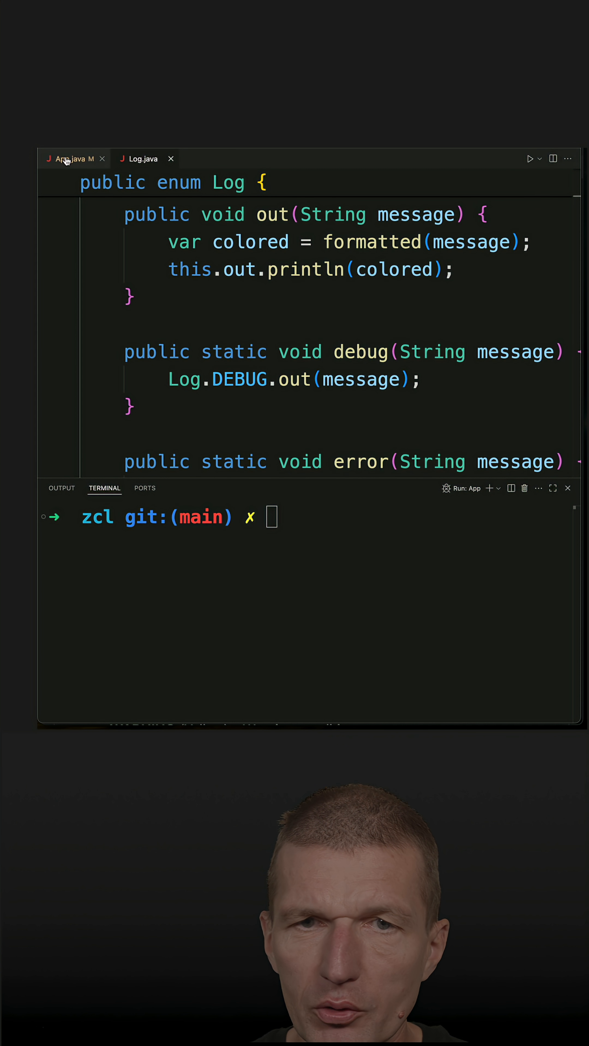
{"action": "left_click", "coordinate": [69, 159]}
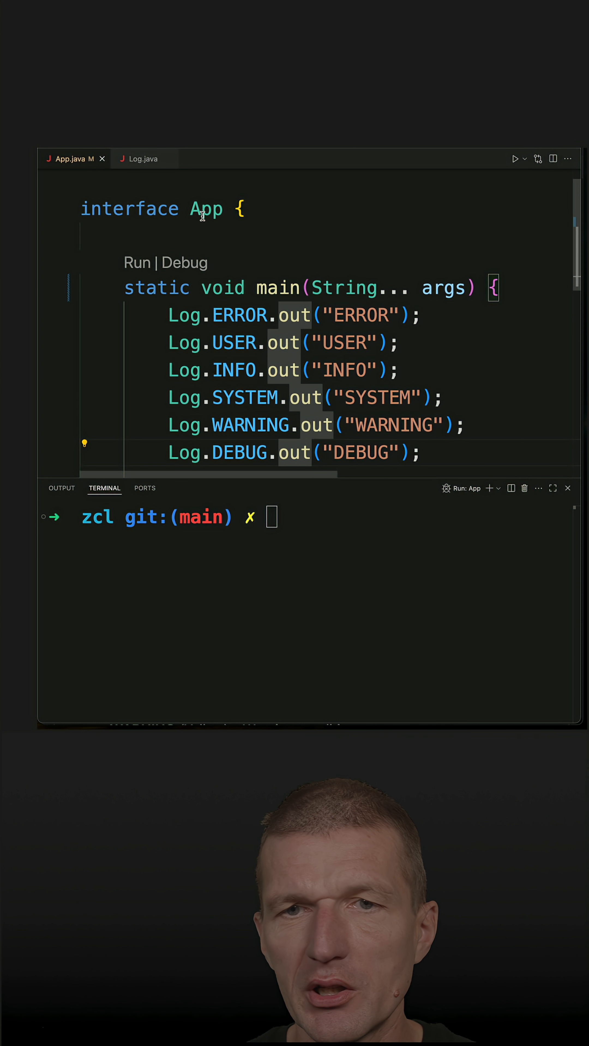
{"action": "mouse_move", "coordinate": [137, 286]}
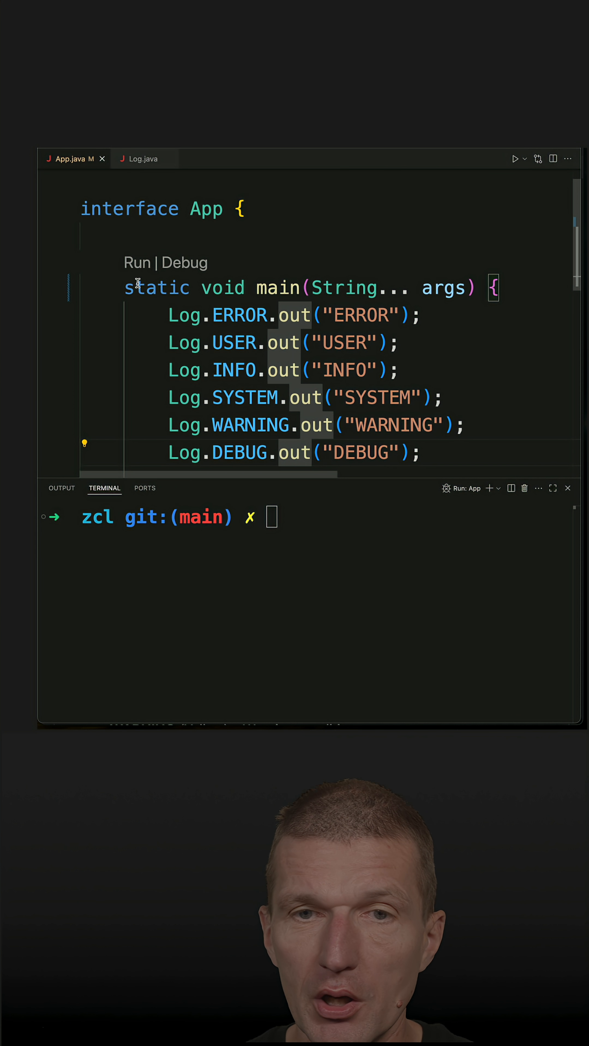
Run App's main method and scroll down to its static Log method calls
{"action": "left_click", "coordinate": [515, 159]}
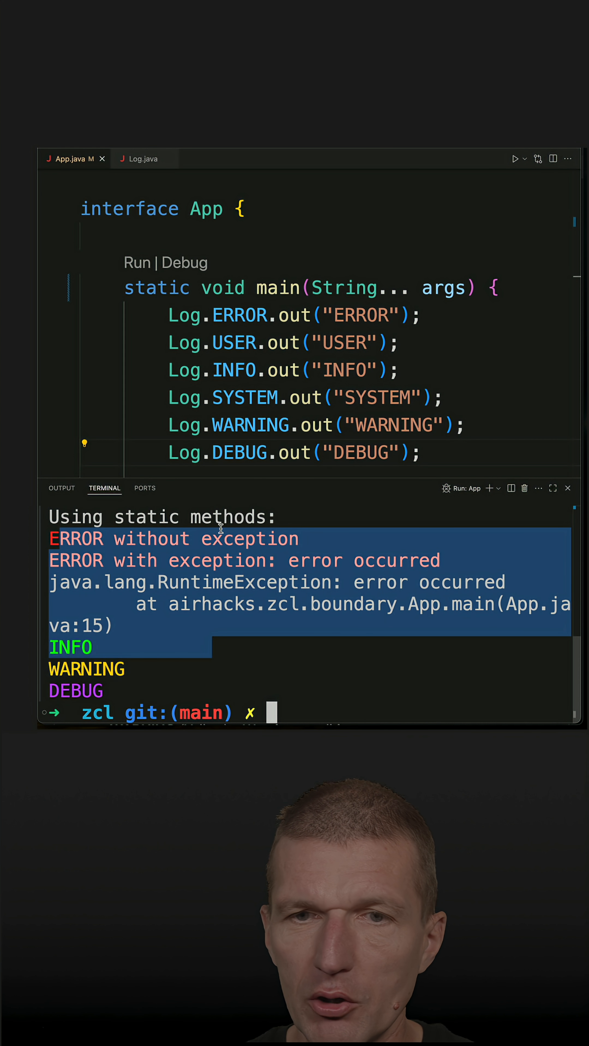
{"action": "scroll", "scroll_direction": "down", "scroll_amount": 3}
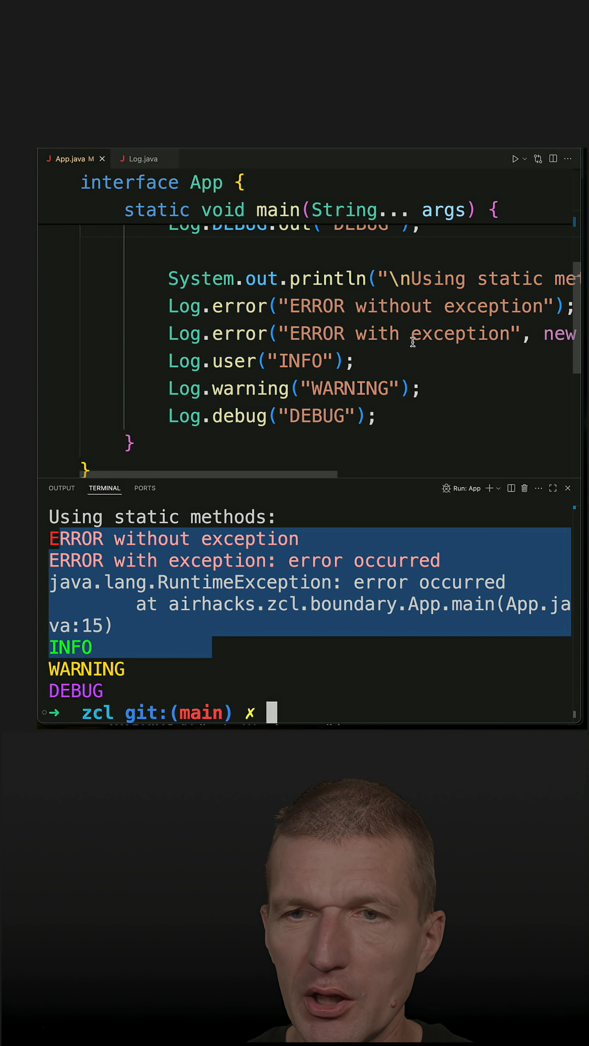